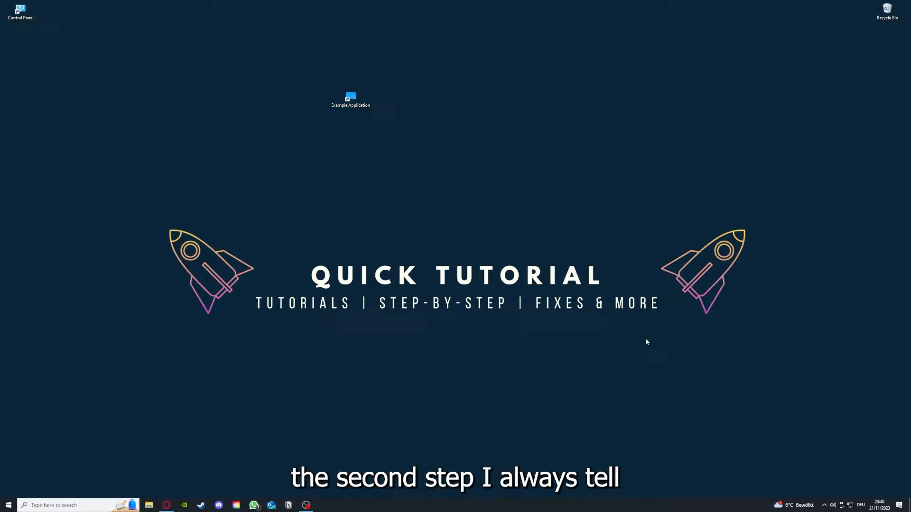
# Step: Close the File Explorer window showing the Desktop folder
pyautogui.click(350, 99)
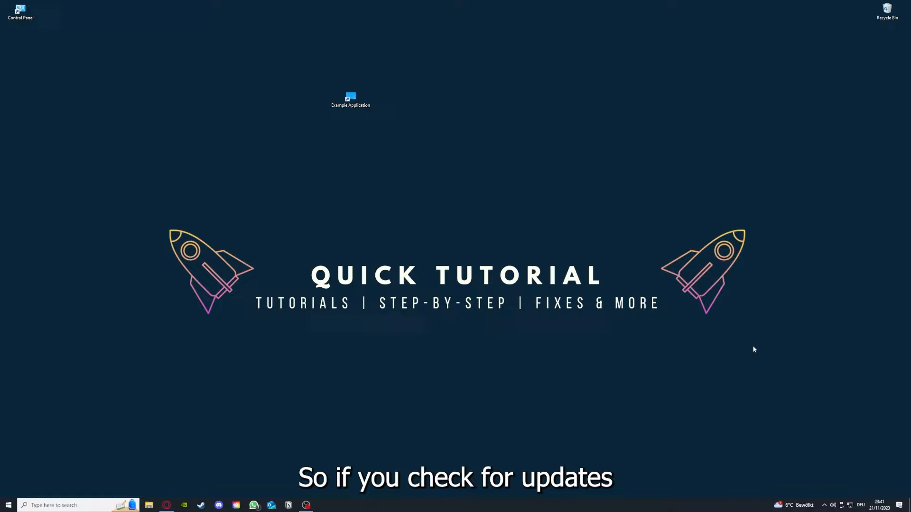
pyautogui.moveTo(295, 78)
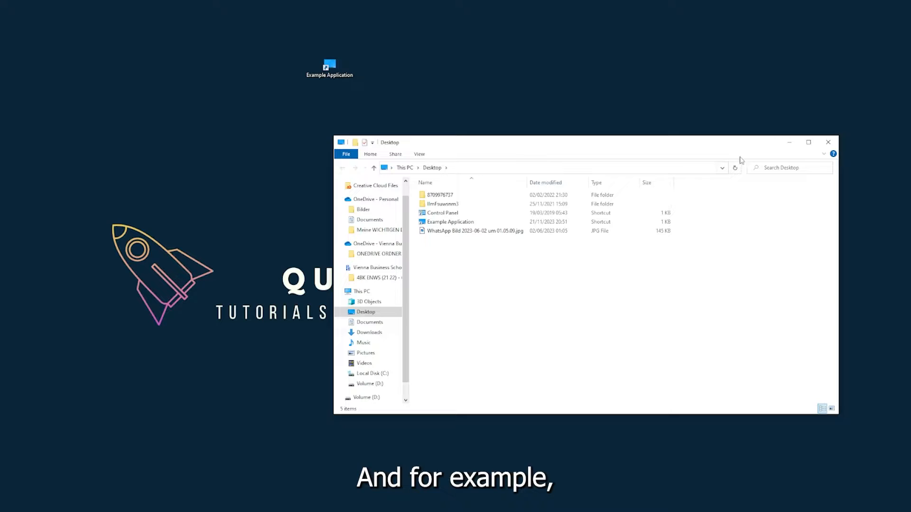
pyautogui.moveTo(692, 157)
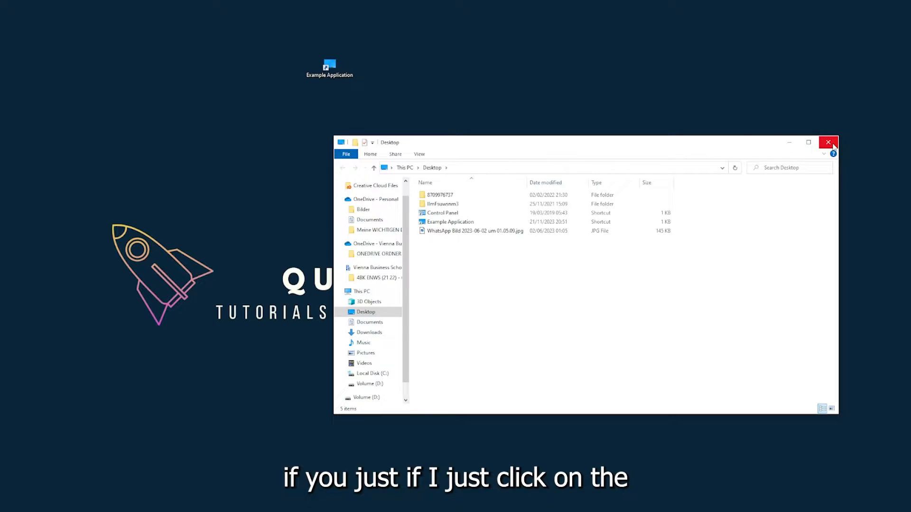
pyautogui.moveTo(828, 142)
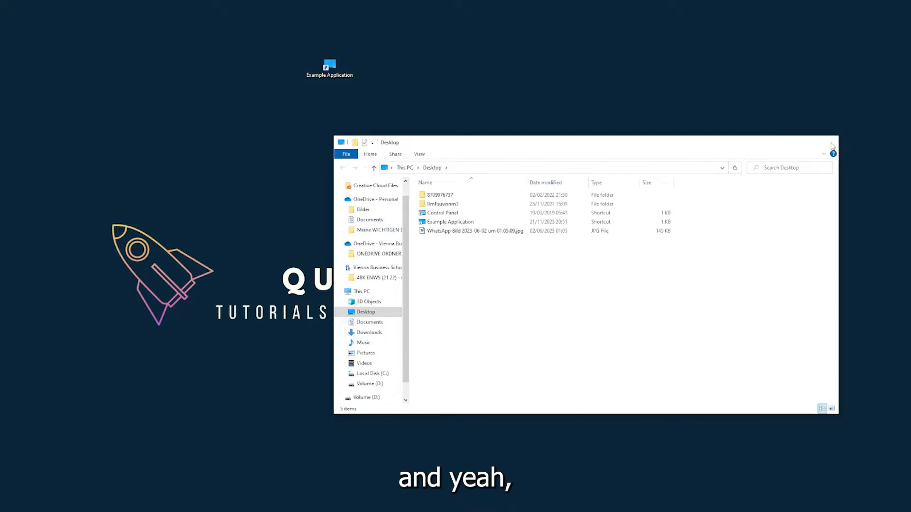
pyautogui.click(832, 145)
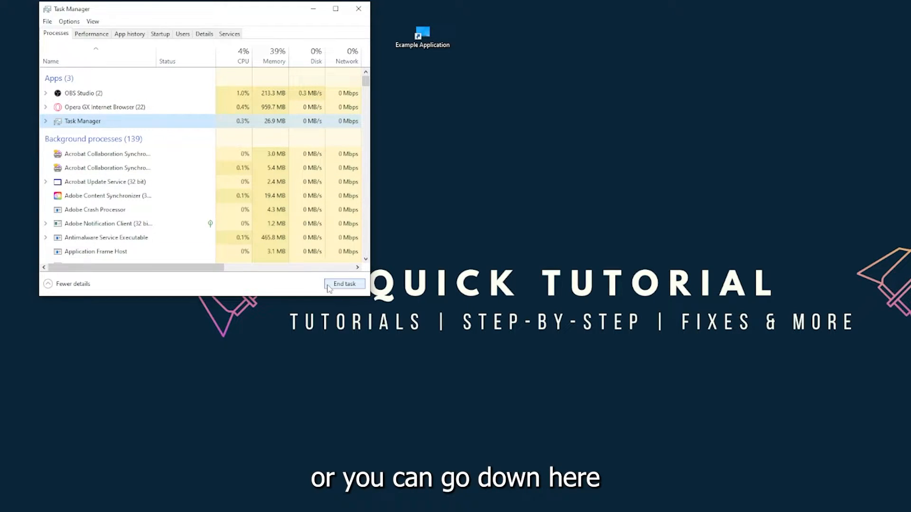
# Step: End the Task Manager app from the Apps list on the Processes tab
pyautogui.click(344, 284)
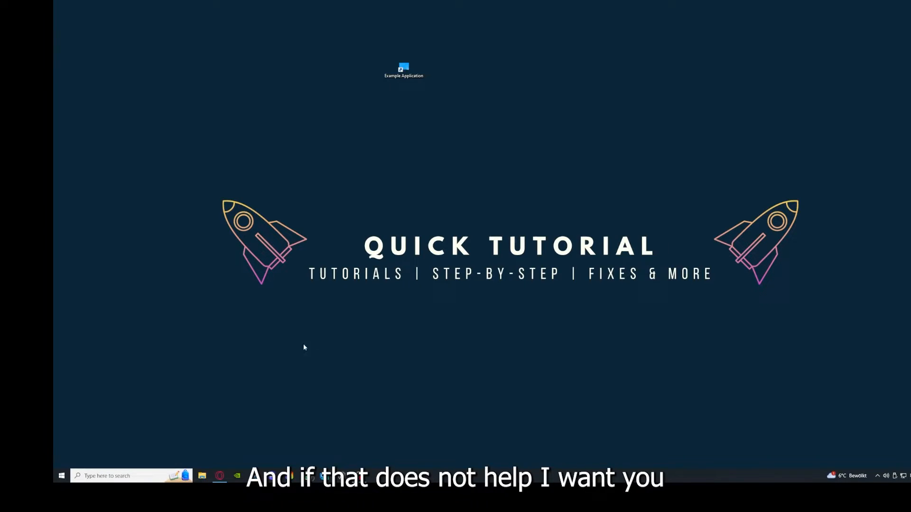
pyautogui.moveTo(280, 257)
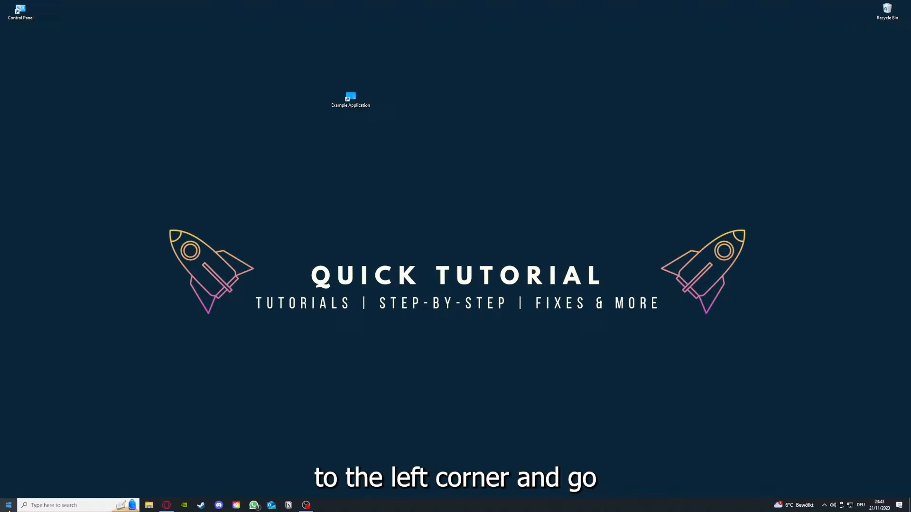
pyautogui.click(7, 505)
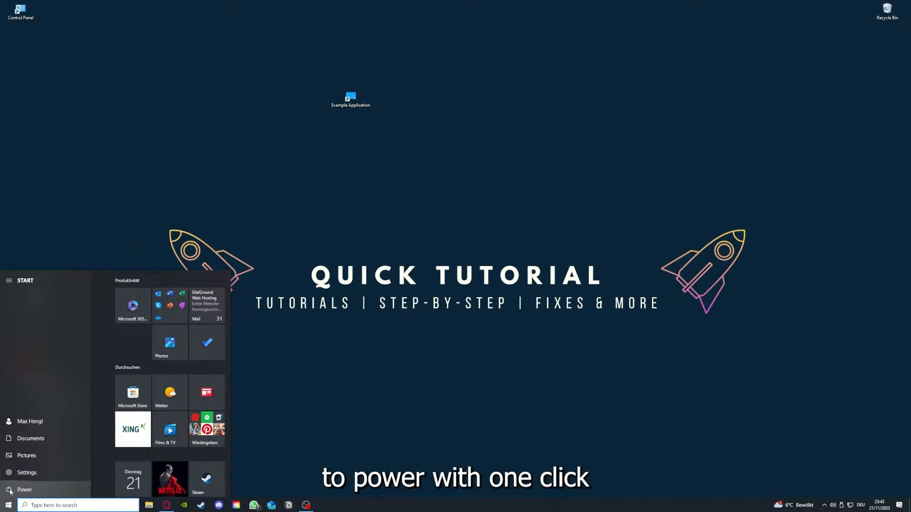
pyautogui.click(24, 489)
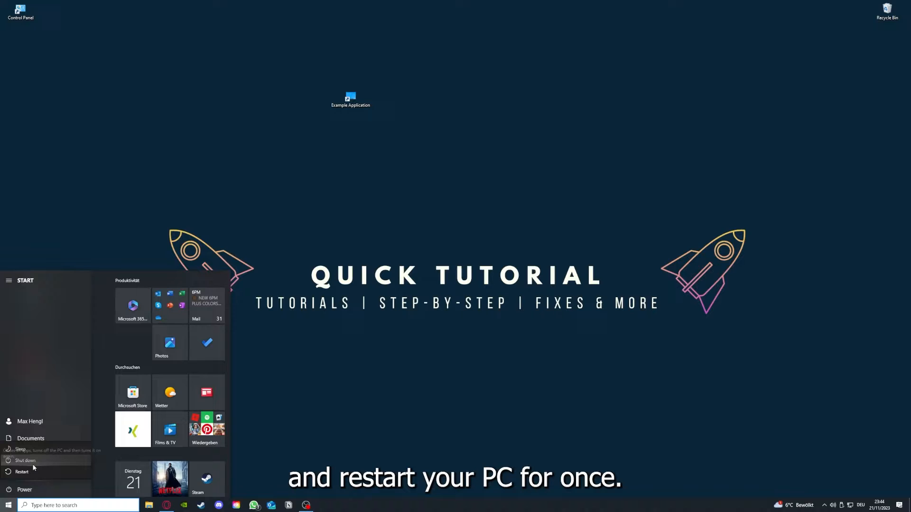
pyautogui.moveTo(364, 369)
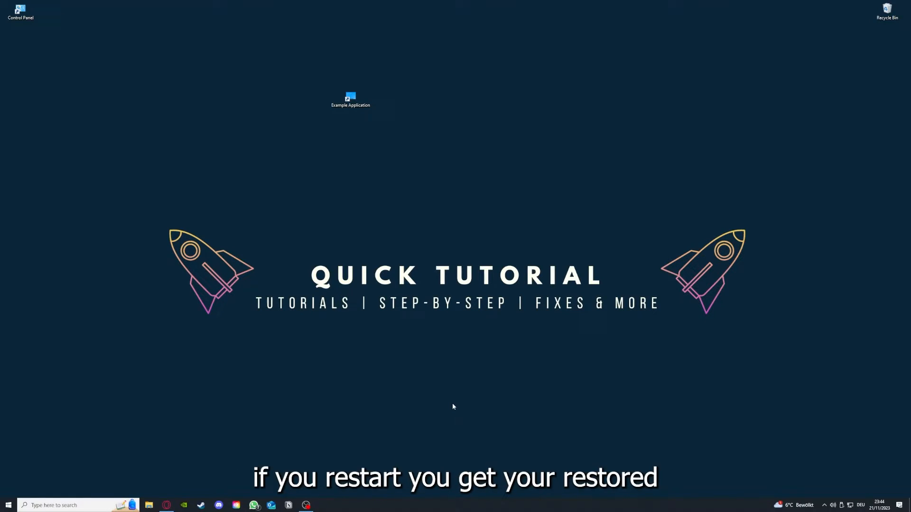
pyautogui.moveTo(647, 210)
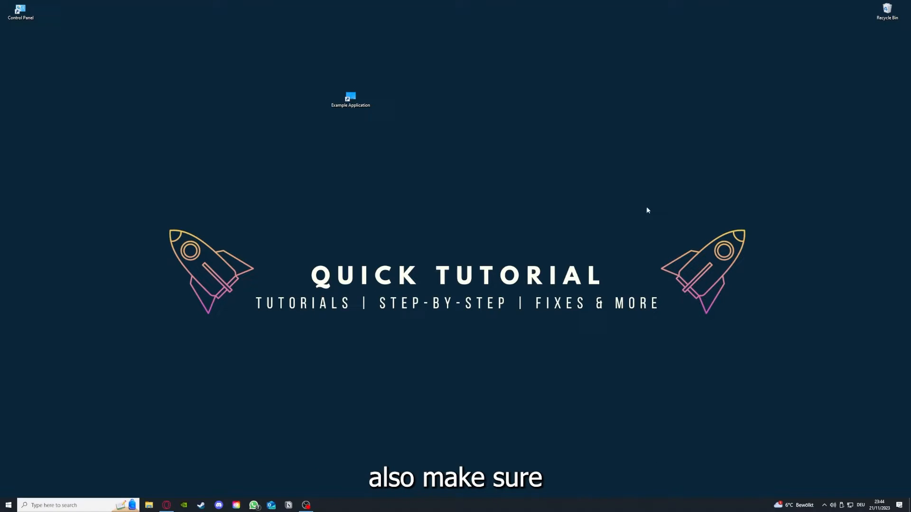
pyautogui.moveTo(188, 189)
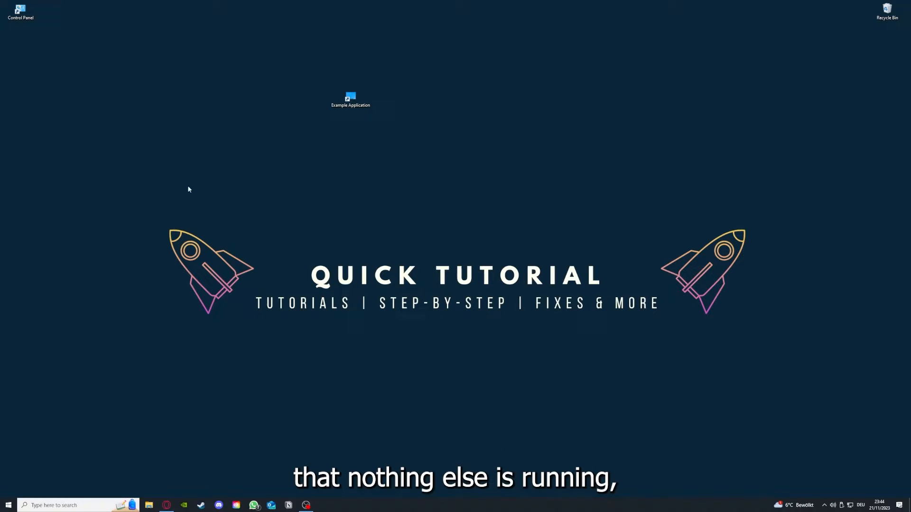
pyautogui.moveTo(236, 504)
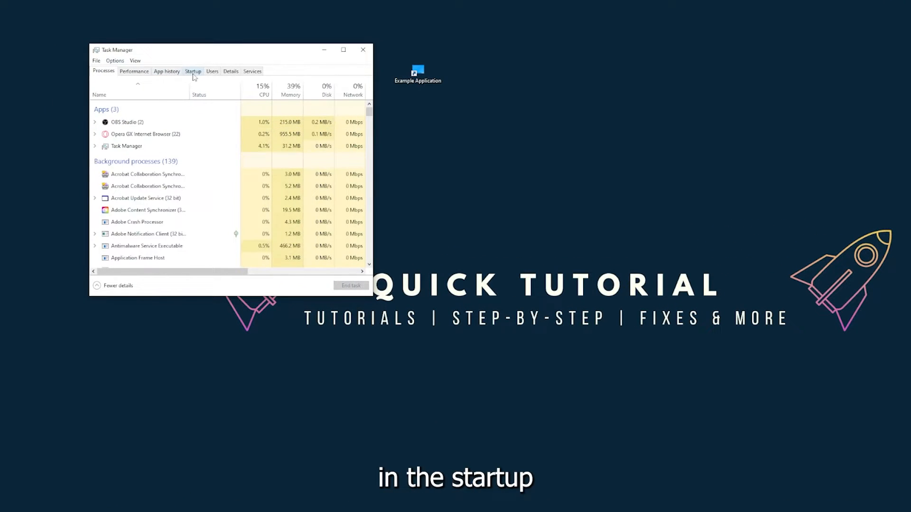
# Step: Switch Task Manager to the Startup tab listing auto-start apps
pyautogui.click(192, 71)
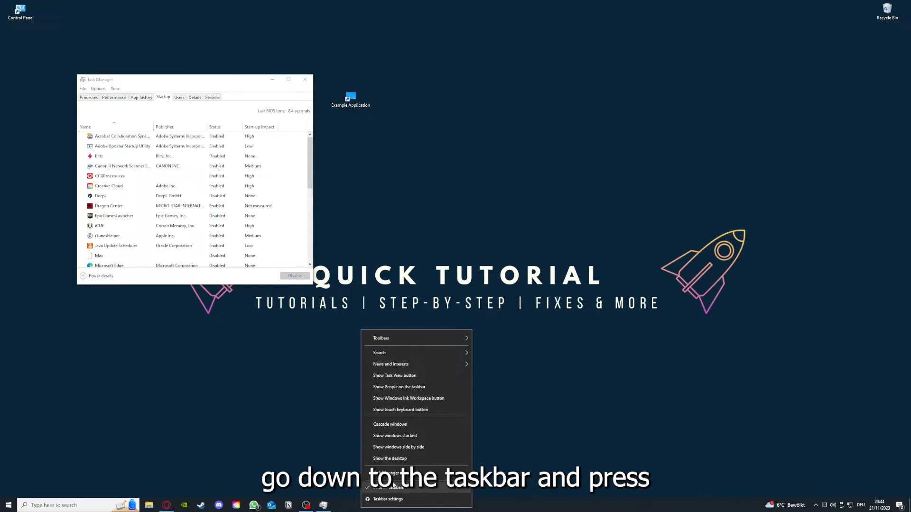
pyautogui.moveTo(346, 413)
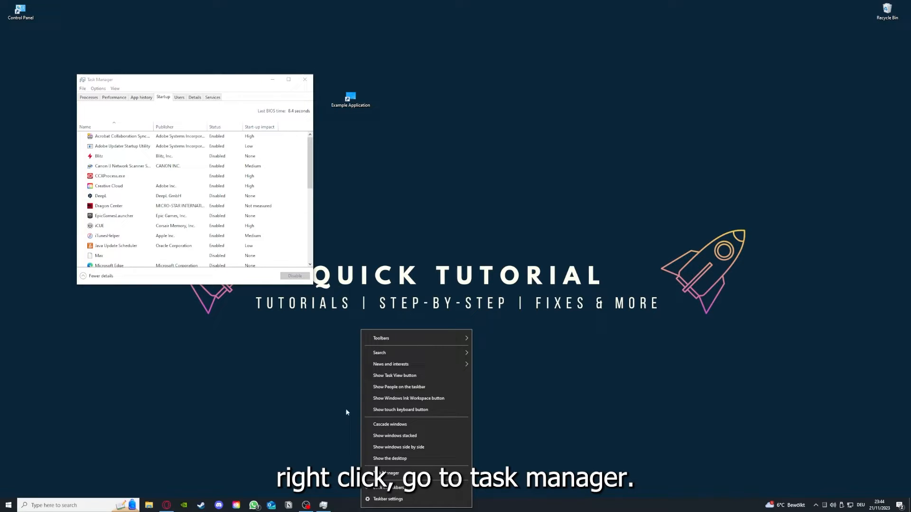
# Step: Reopen Task Manager full size and review the CCXProcess.exe and Microsoft OneDrive startup entries
pyautogui.click(288, 79)
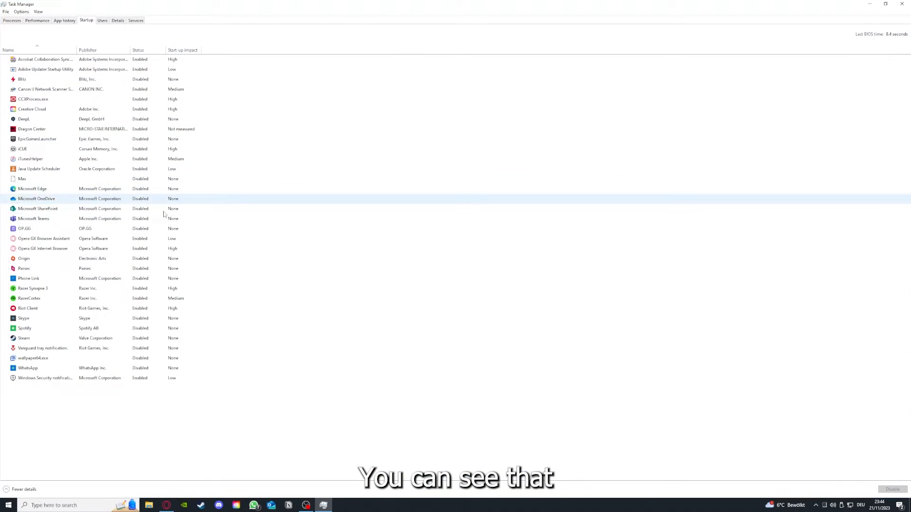
pyautogui.click(22, 178)
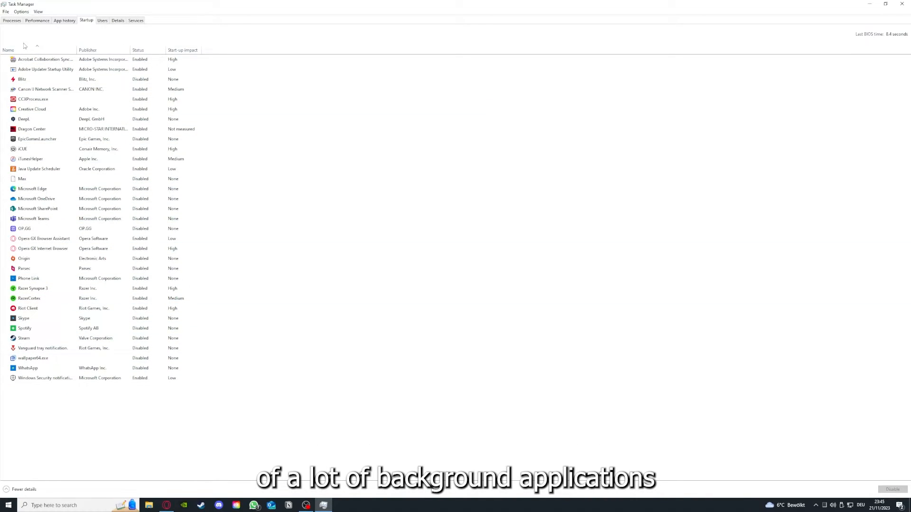
pyautogui.rightClick(38, 59)
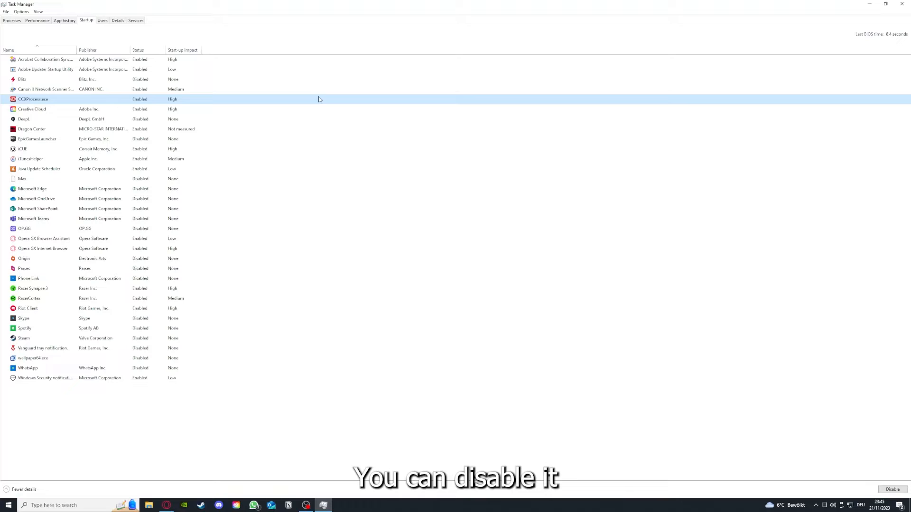
pyautogui.click(37, 199)
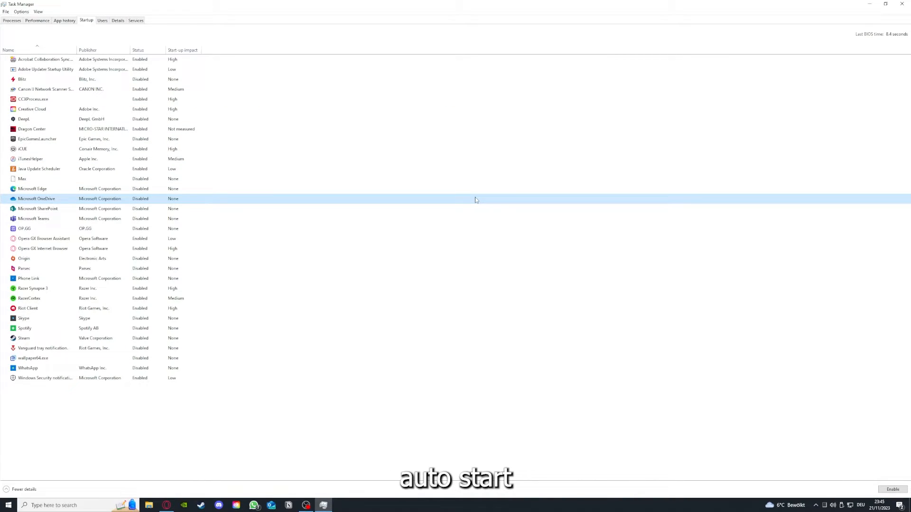
pyautogui.click(37, 58)
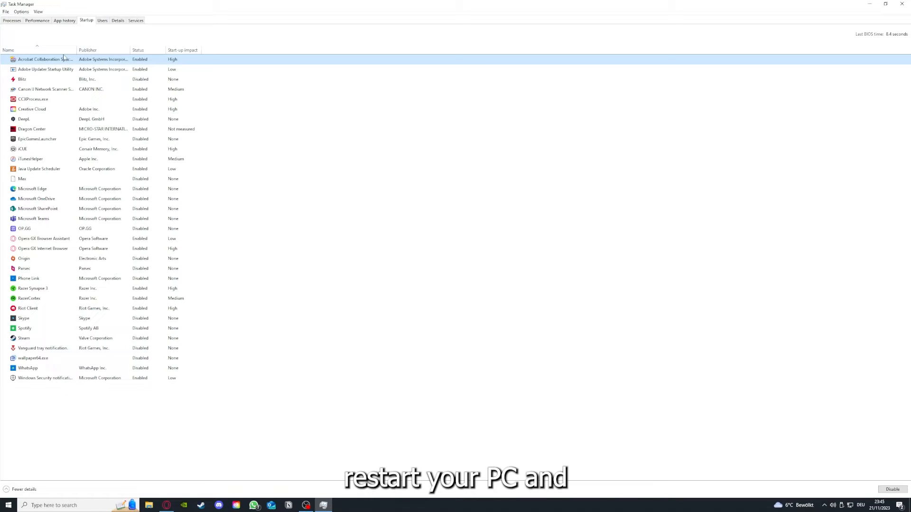
pyautogui.moveTo(107, 28)
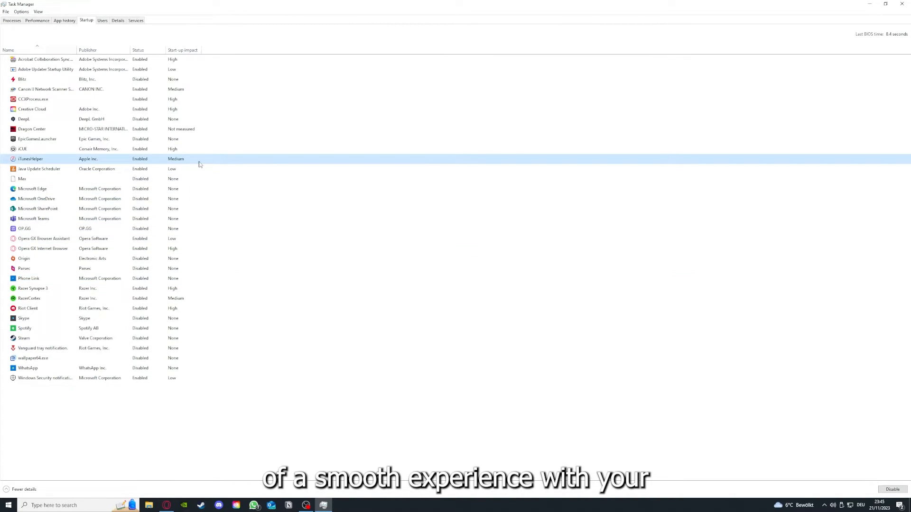
pyautogui.moveTo(169, 159)
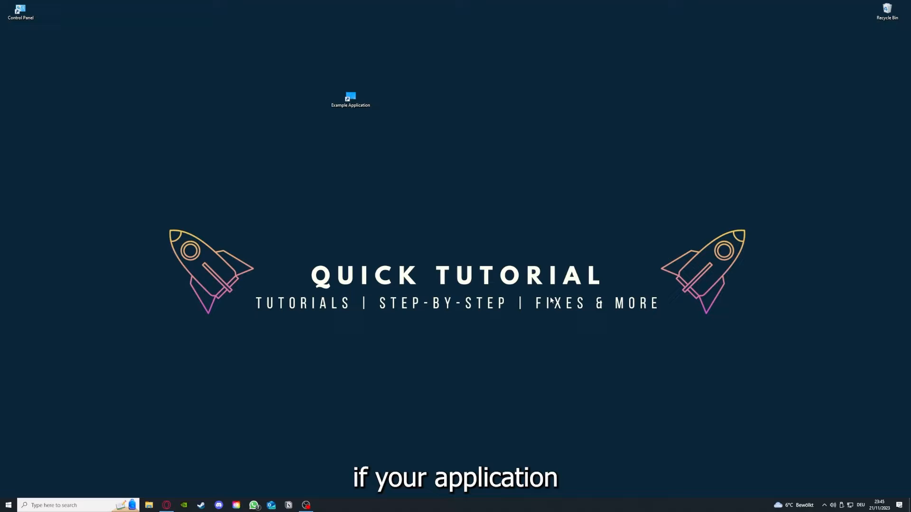
pyautogui.moveTo(569, 285)
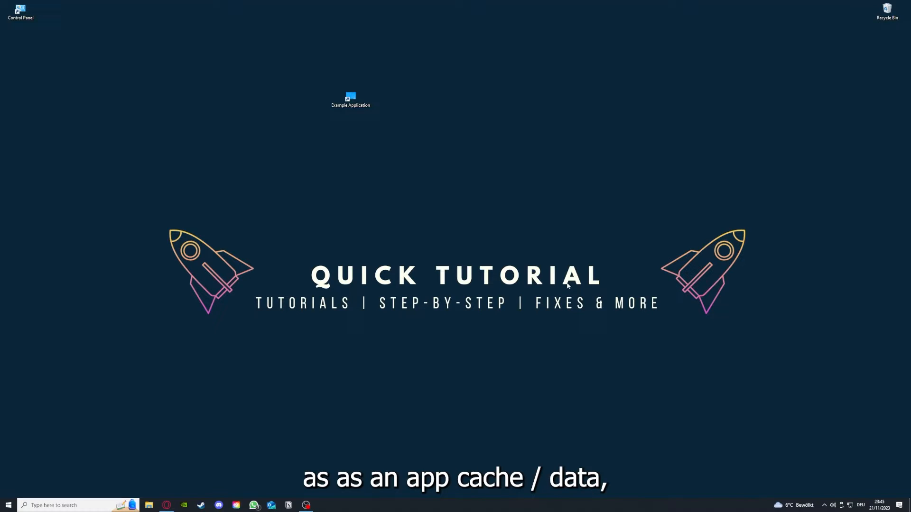
pyautogui.moveTo(520, 149)
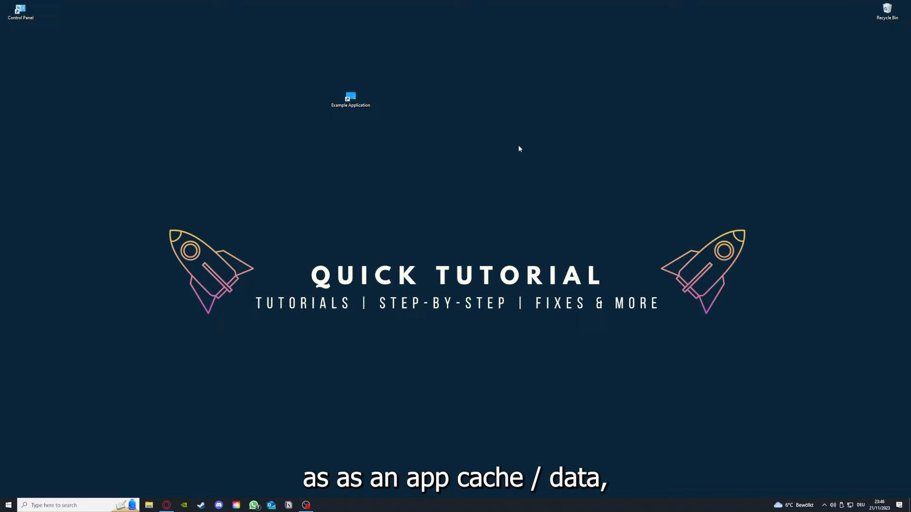
pyautogui.moveTo(379, 146)
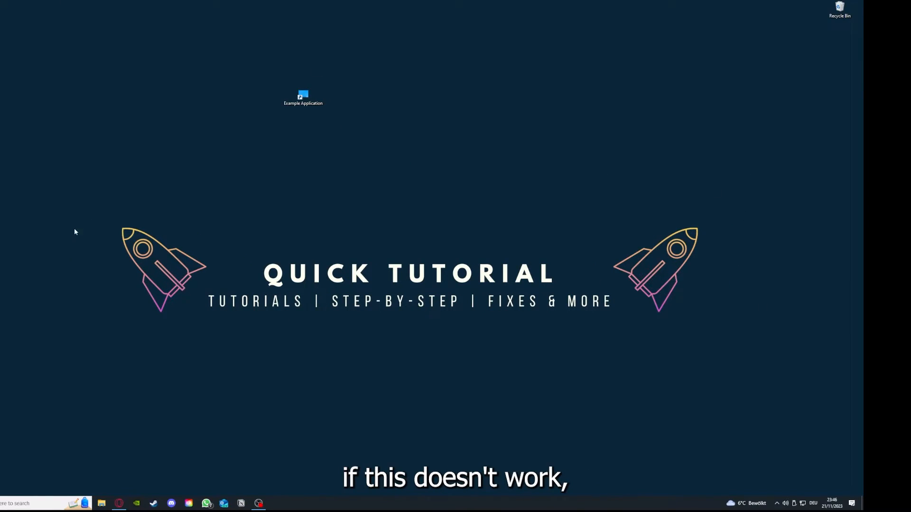
pyautogui.moveTo(99, 193)
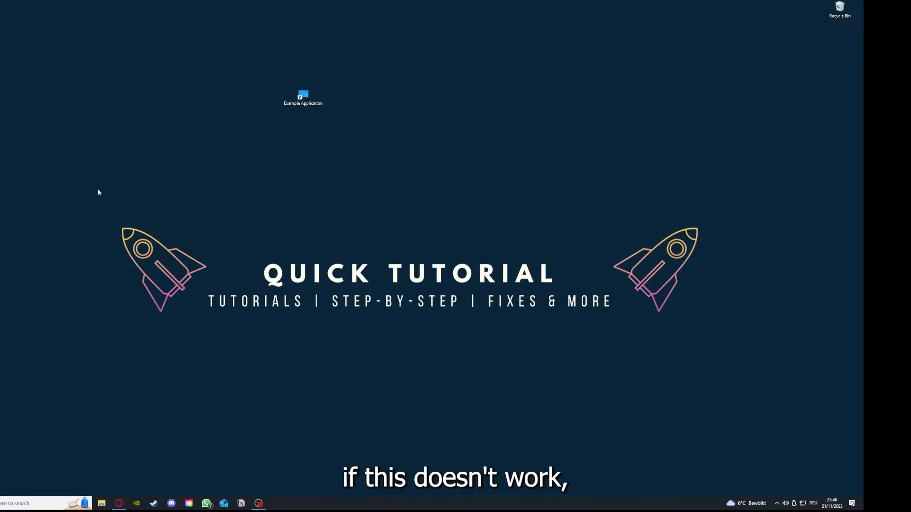
pyautogui.moveTo(372, 291)
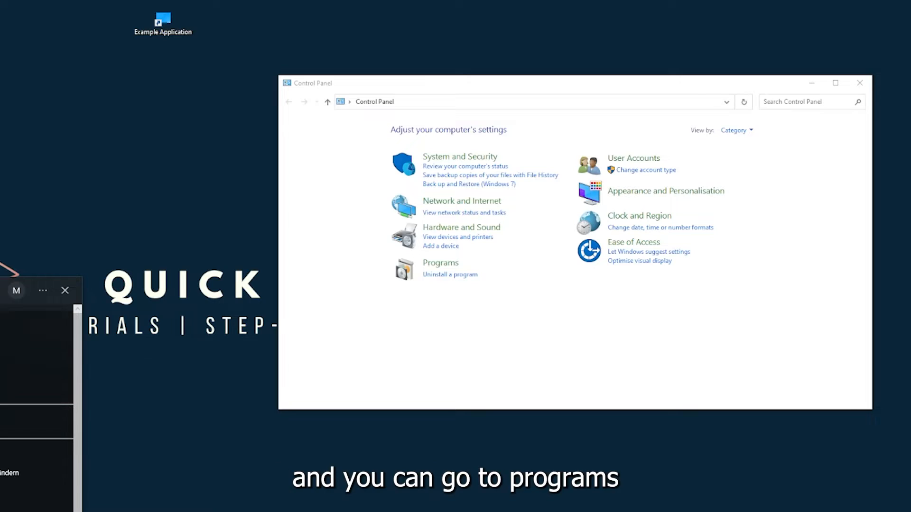
pyautogui.moveTo(464, 271)
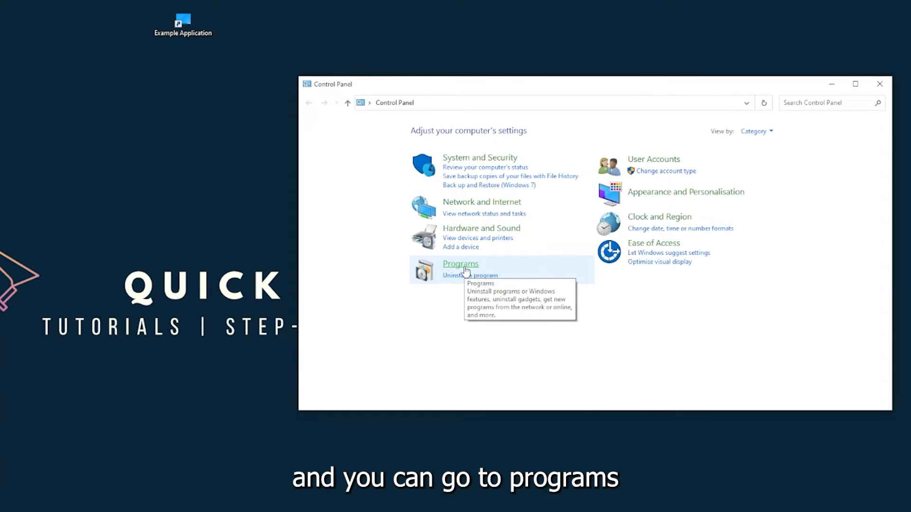
# Step: Open Programs and Features from Control Panel's Programs category
pyautogui.click(460, 263)
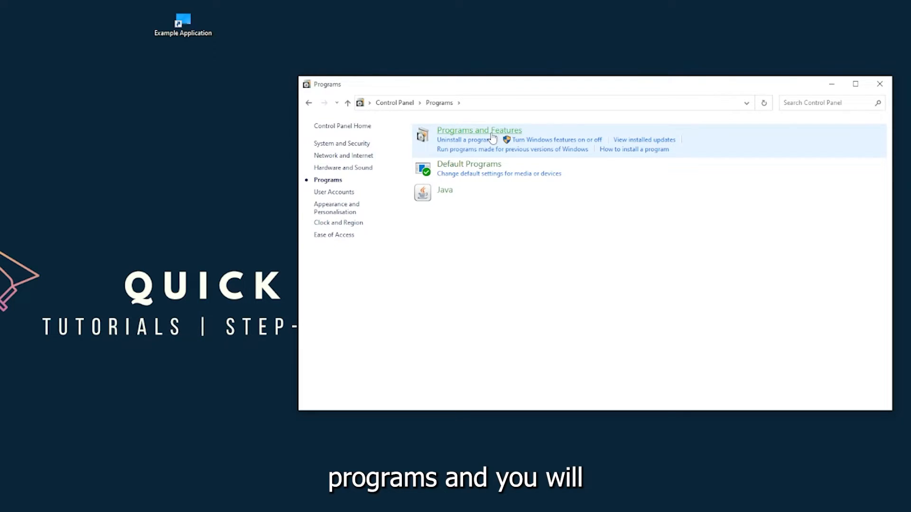
pyautogui.click(479, 130)
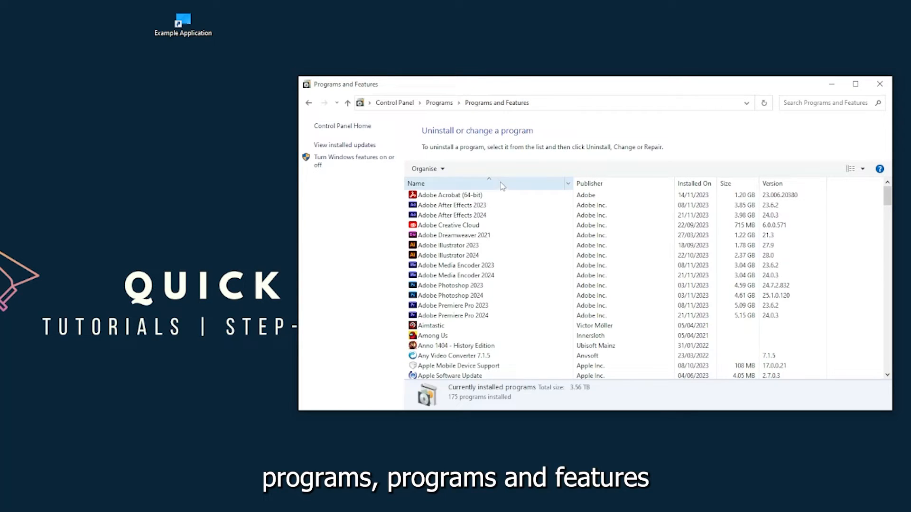
# Step: Scroll the installed programs list down to Overwolf
pyautogui.scroll(-3)
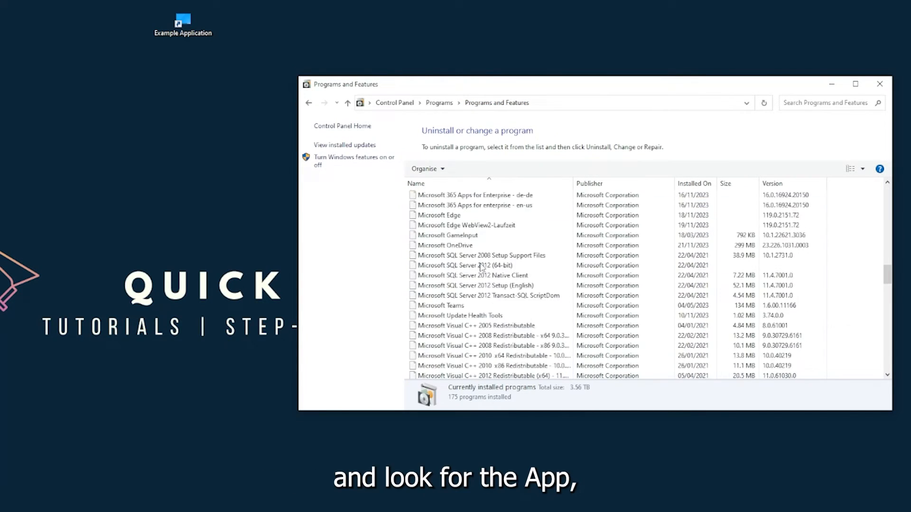
pyautogui.scroll(-3)
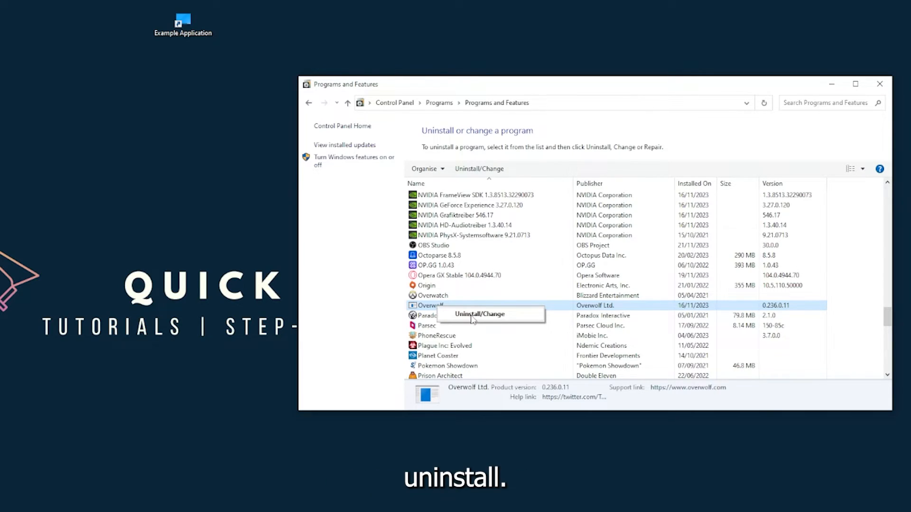
# Step: Uninstall Overwolf and confirm Yes to drop it from the programs list
pyautogui.click(480, 314)
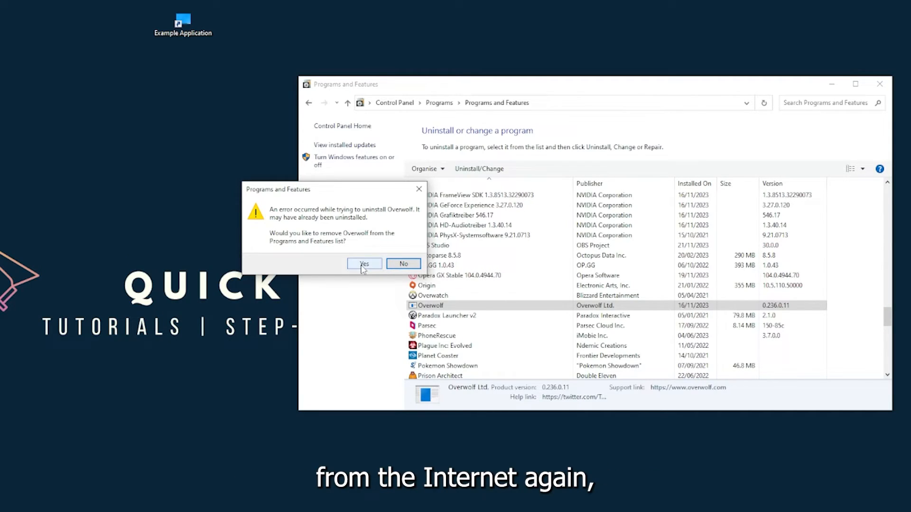
pyautogui.click(364, 263)
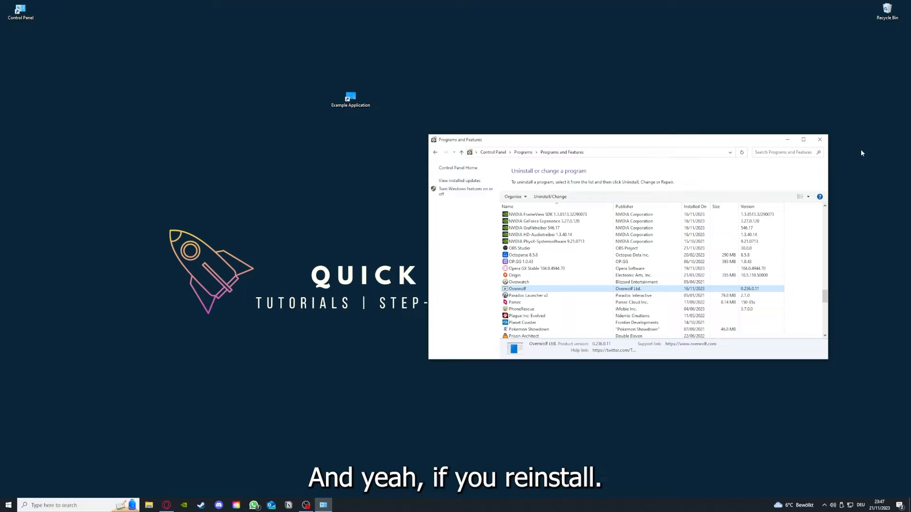
# Step: Close the Programs and Features window
pyautogui.click(820, 140)
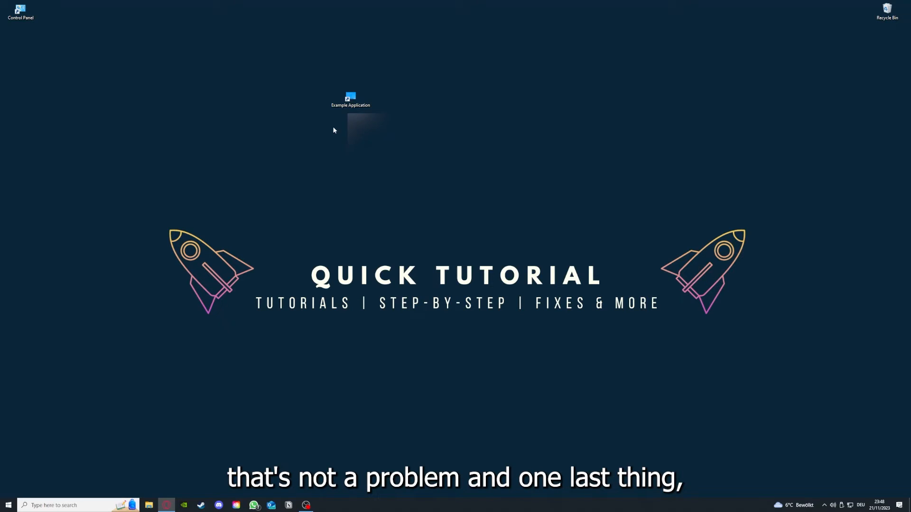
# Step: Open Example Application shortcut Properties, view Details, then go back to the Shortcut tab
pyautogui.rightClick(350, 97)
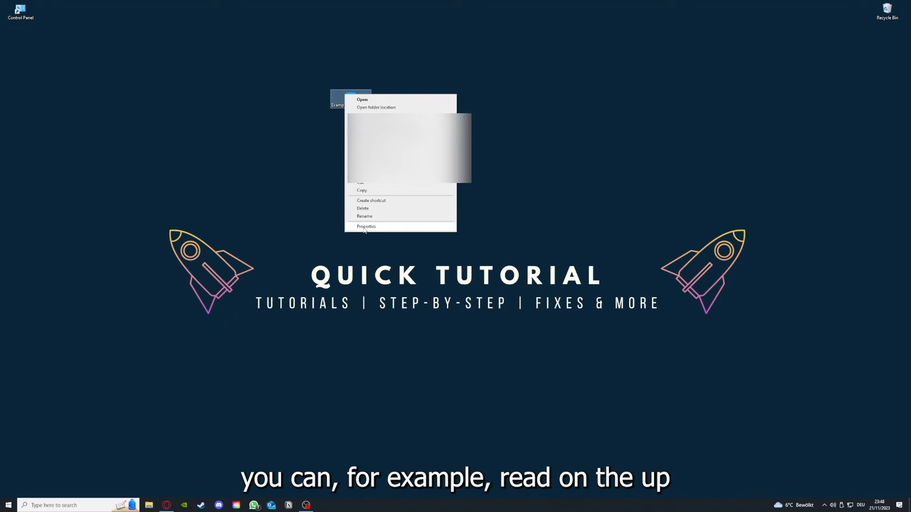
pyautogui.click(366, 227)
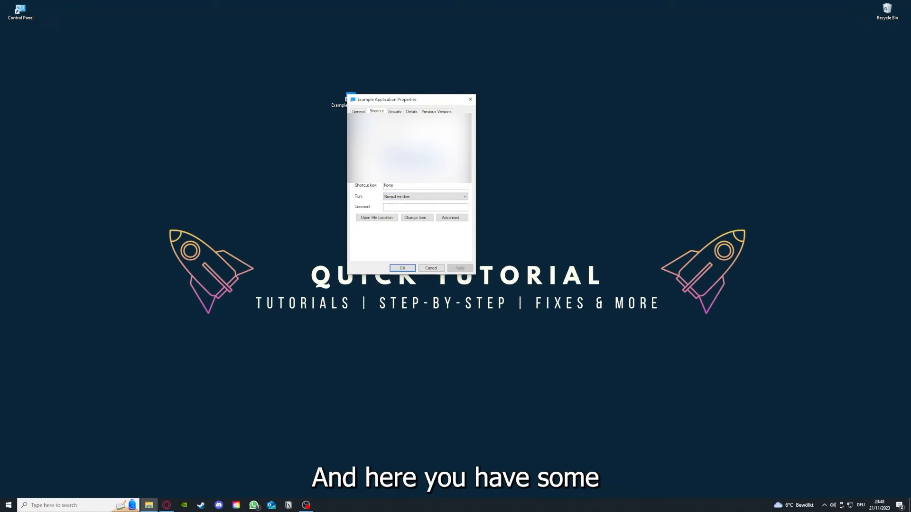
pyautogui.click(411, 111)
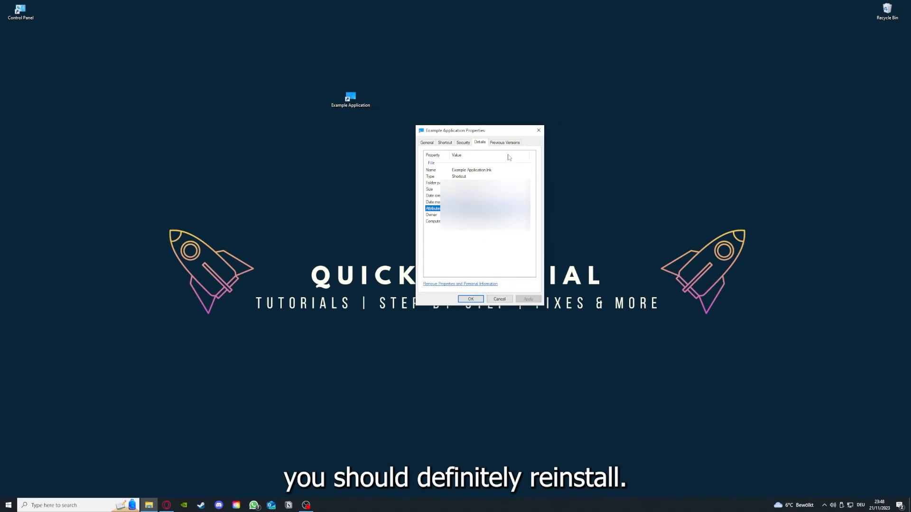
pyautogui.click(444, 143)
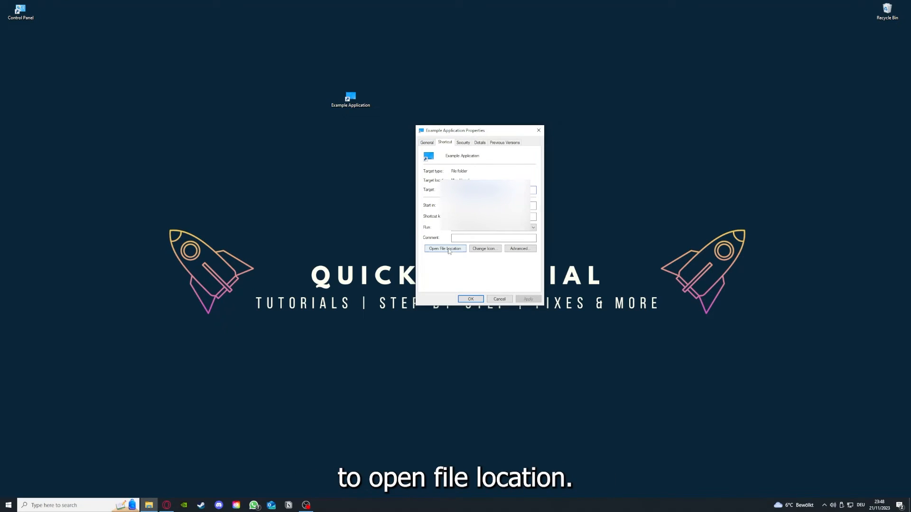
# Step: Open the Example Application shortcut's file location in File Explorer
pyautogui.click(445, 249)
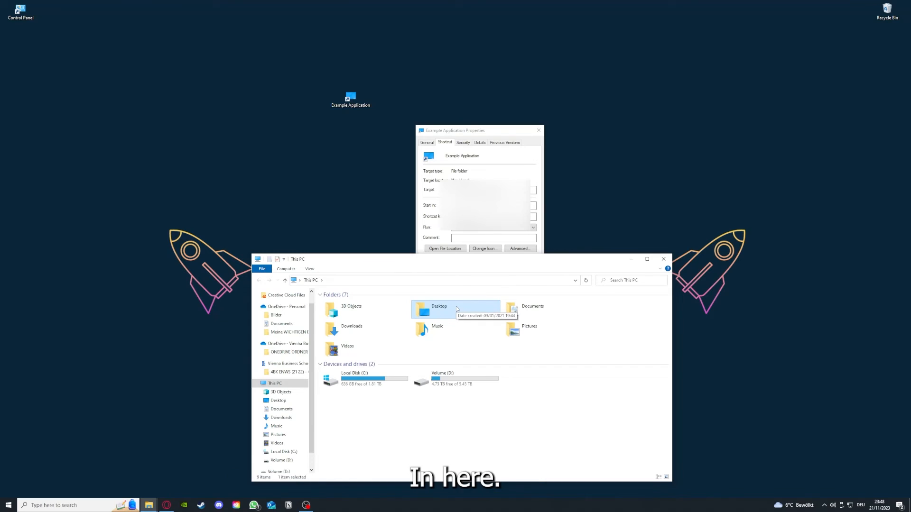
pyautogui.moveTo(452, 309)
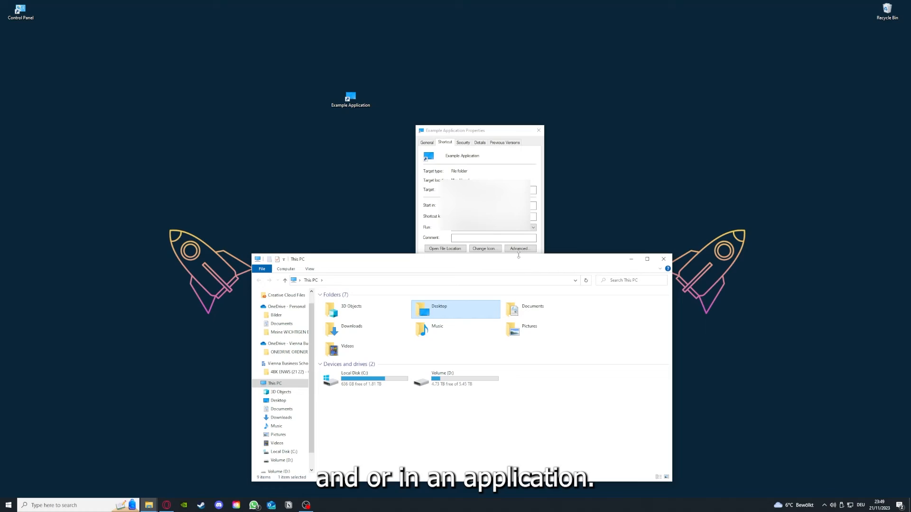
pyautogui.moveTo(592, 264)
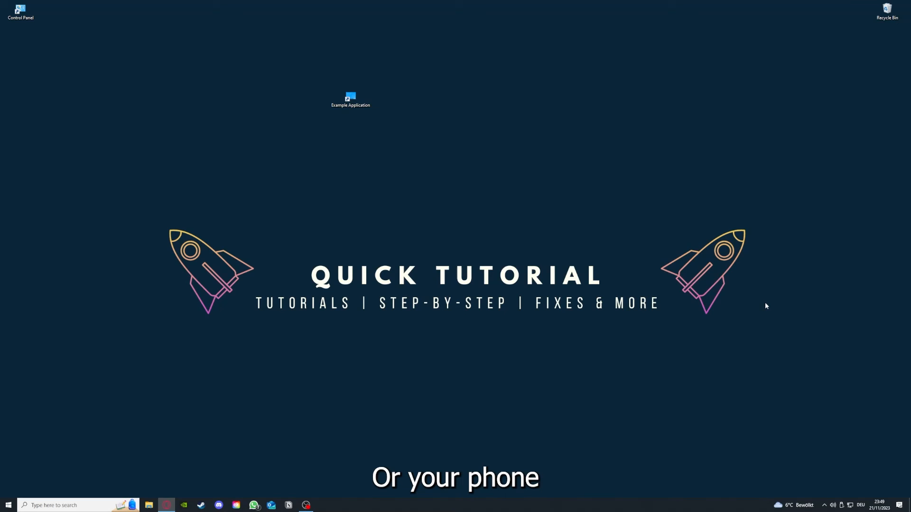
pyautogui.moveTo(787, 303)
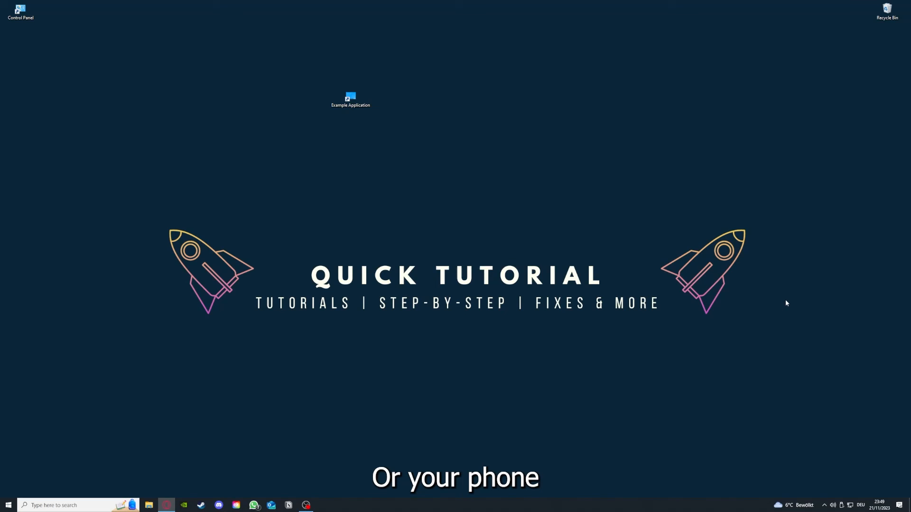
pyautogui.moveTo(690, 258)
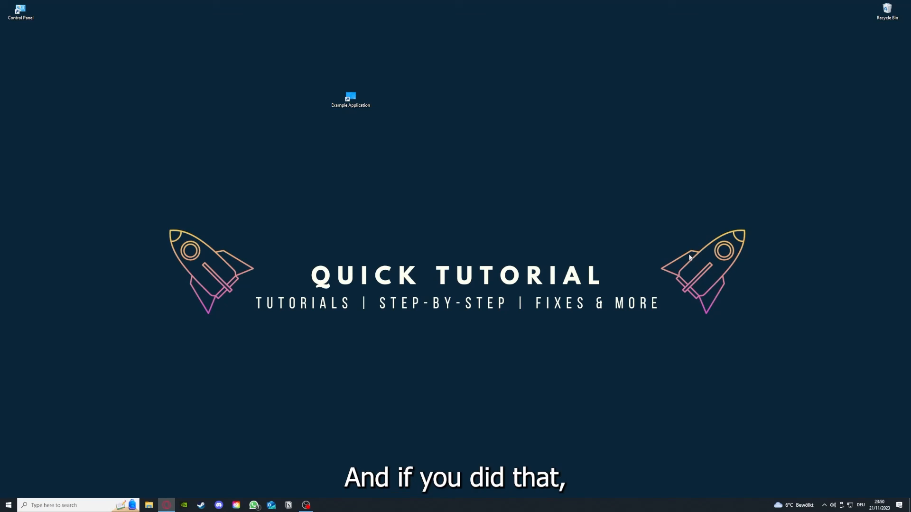
pyautogui.moveTo(747, 278)
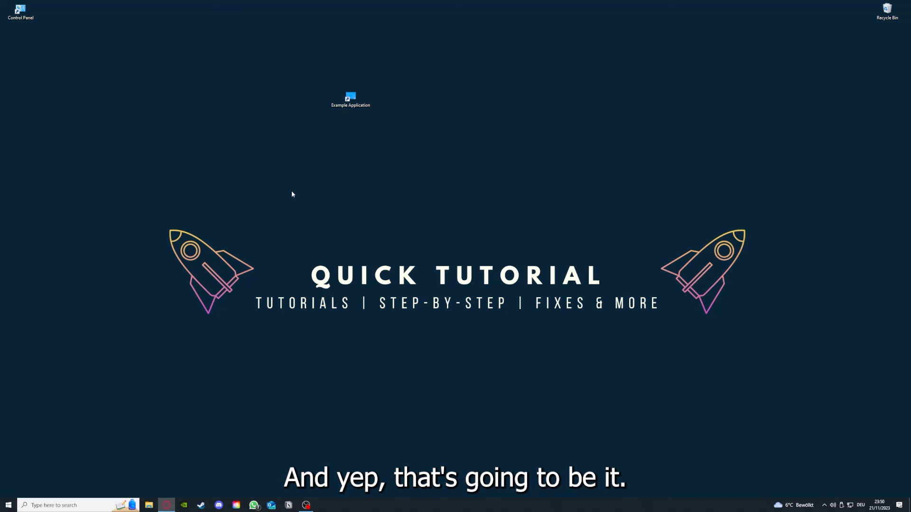
pyautogui.moveTo(291, 185)
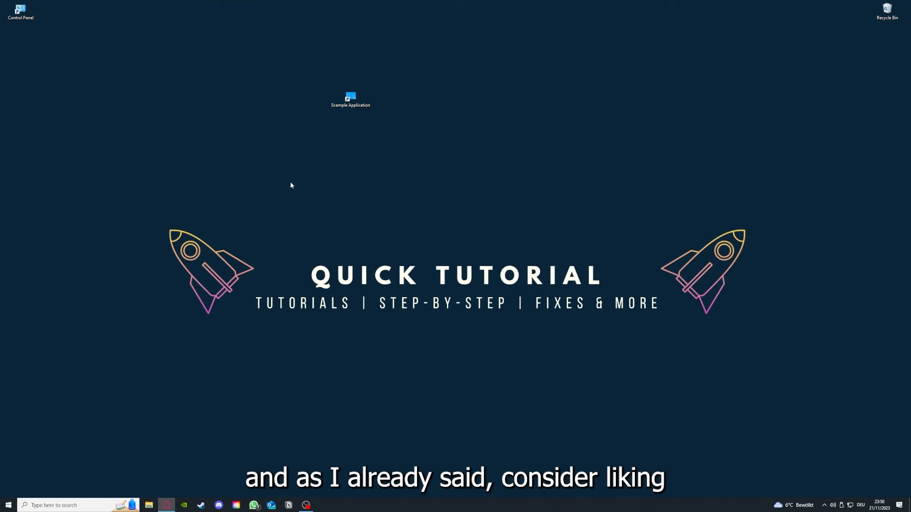